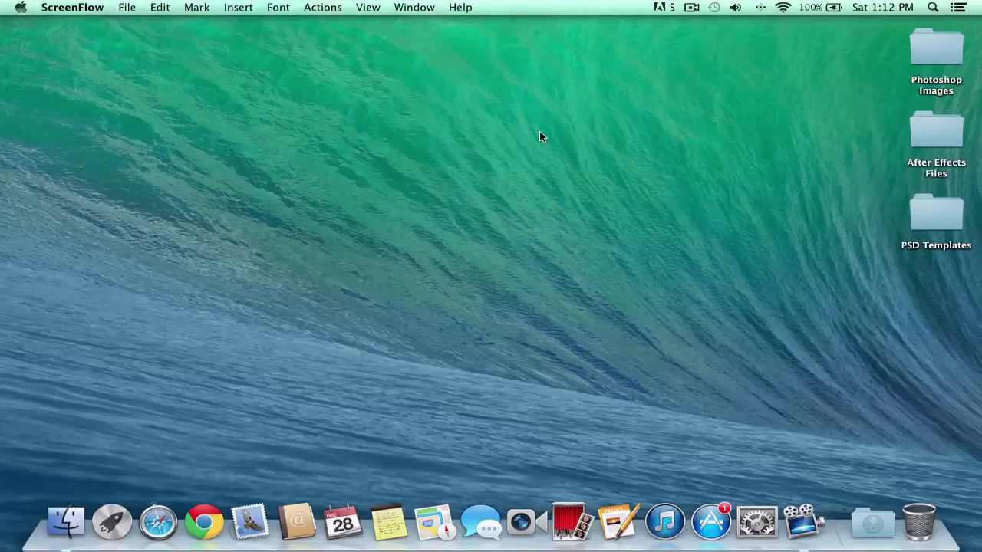
Bring up a new Finder window listing All My Files from the Dock
click(65, 540)
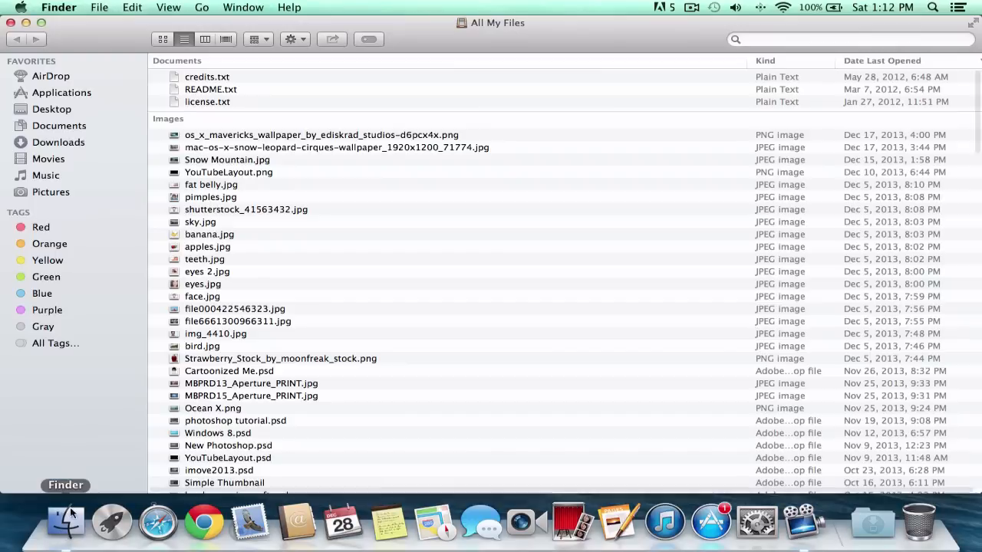
Browse Applications from the sidebar, checking it as a detailed list before settling on icon view
click(64, 92)
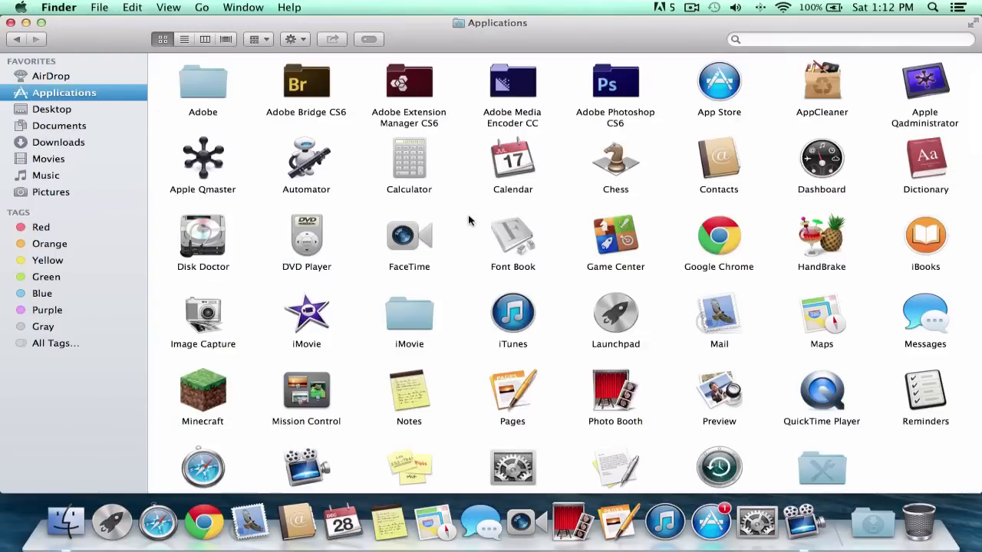
scroll(down, 3)
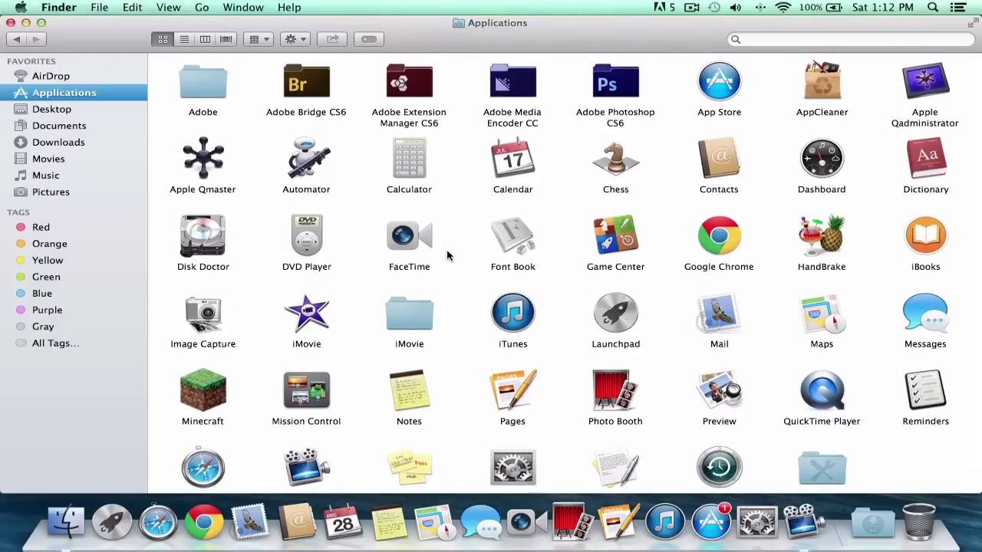
scroll(down, 3)
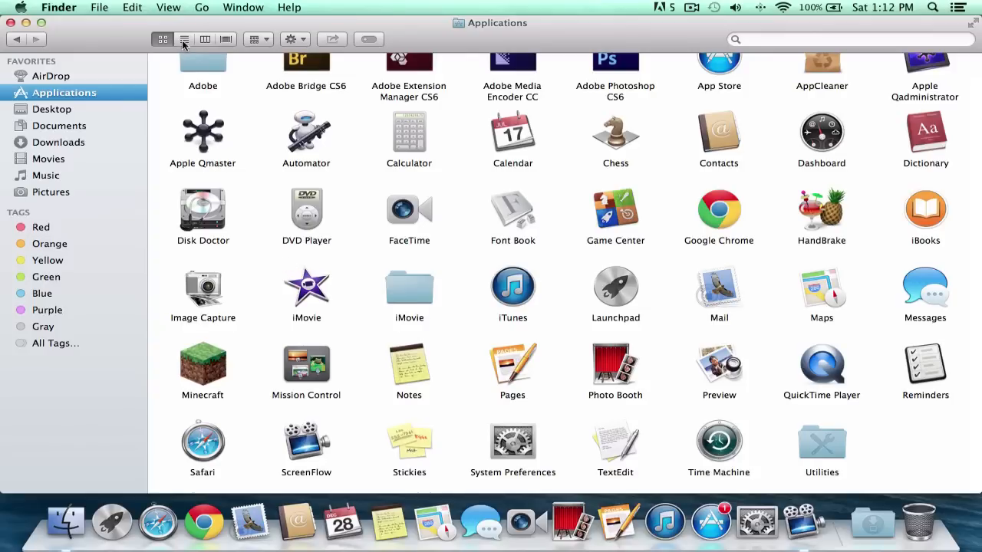
click(184, 40)
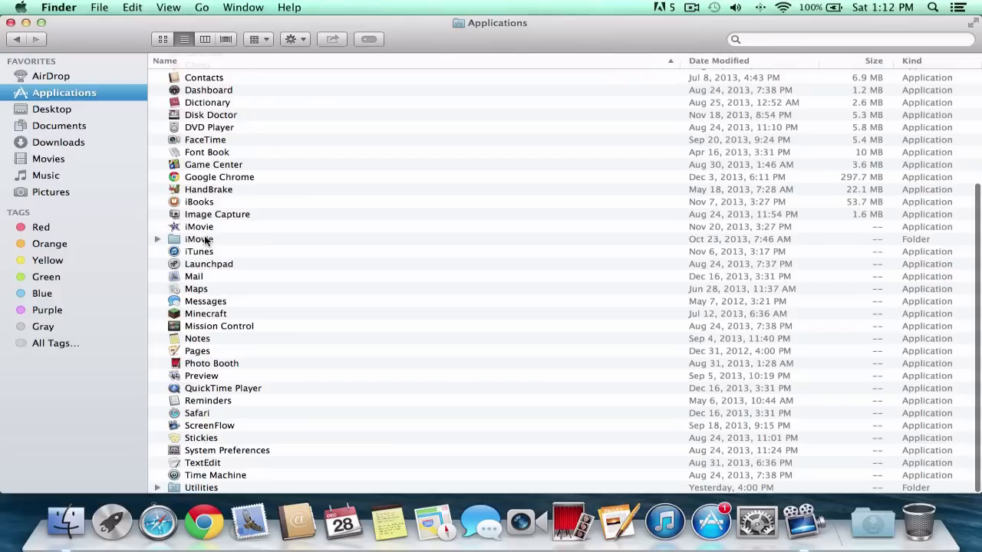
click(163, 40)
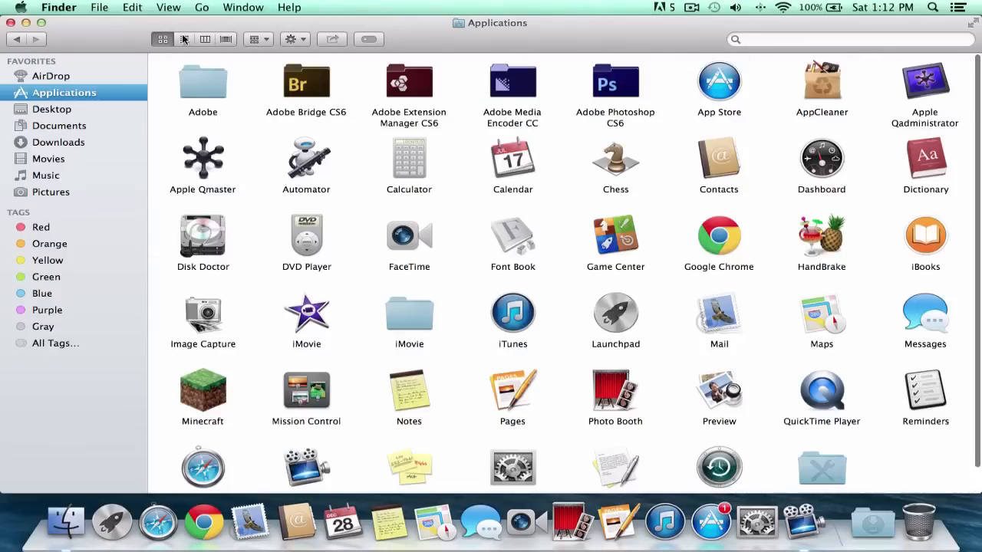
scroll(down, 3)
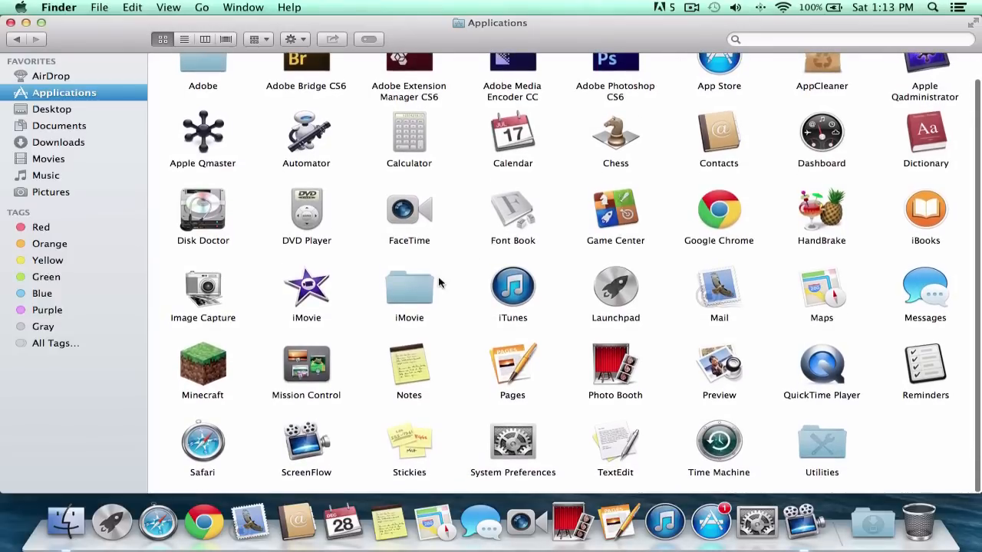
click(307, 290)
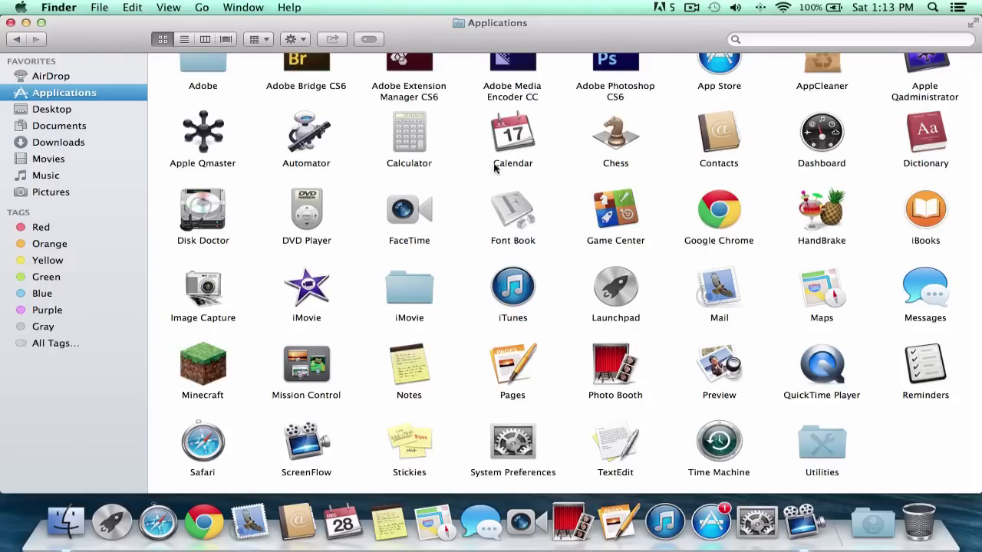
mouse_move(497, 7)
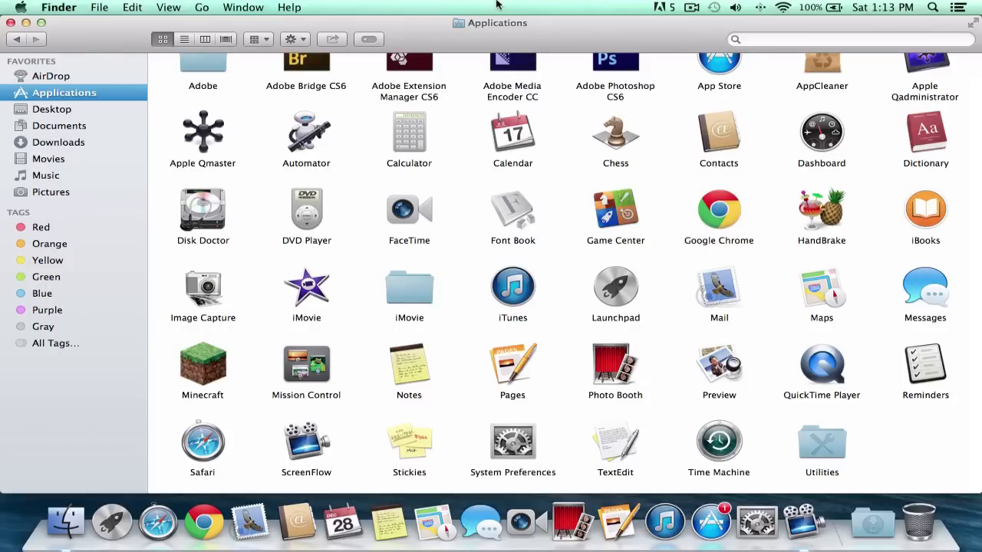
mouse_move(368, 336)
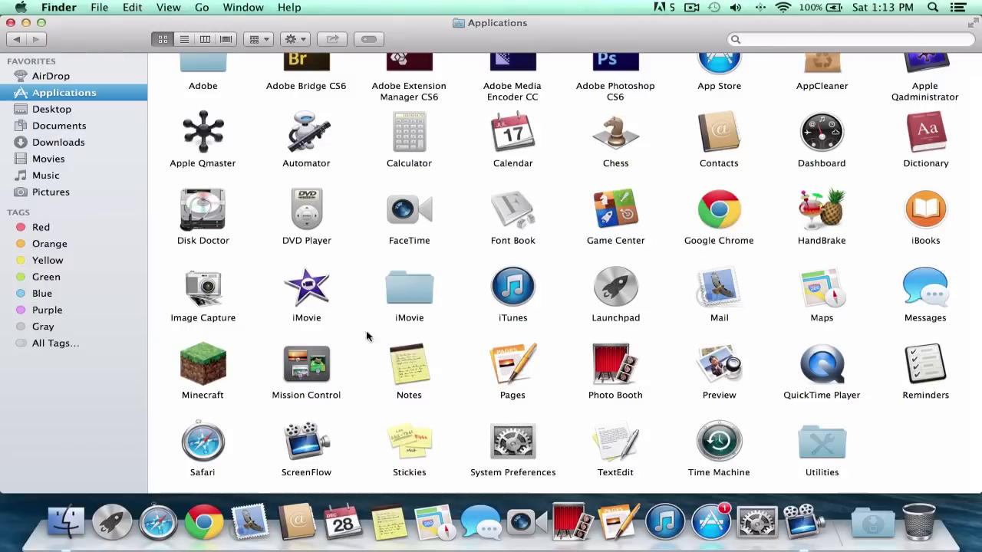
mouse_move(373, 343)
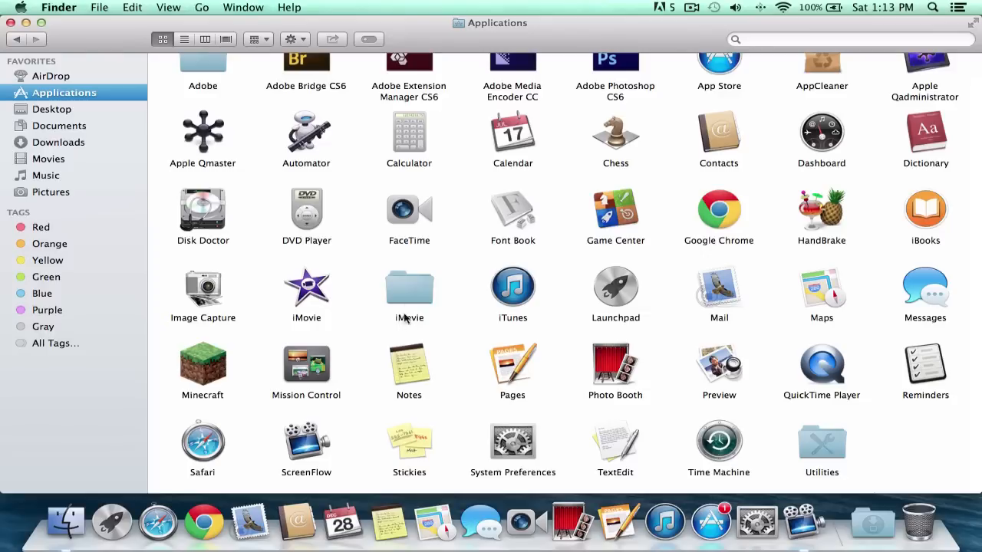
Enter the iMovie folder in Applications and launch the old iMovie app inside it
double_click(408, 288)
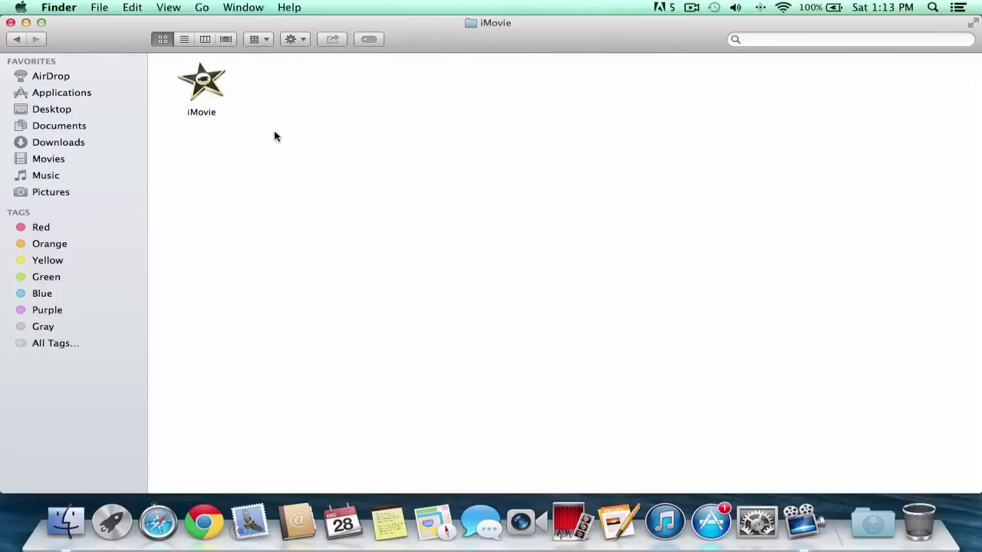
mouse_move(300, 133)
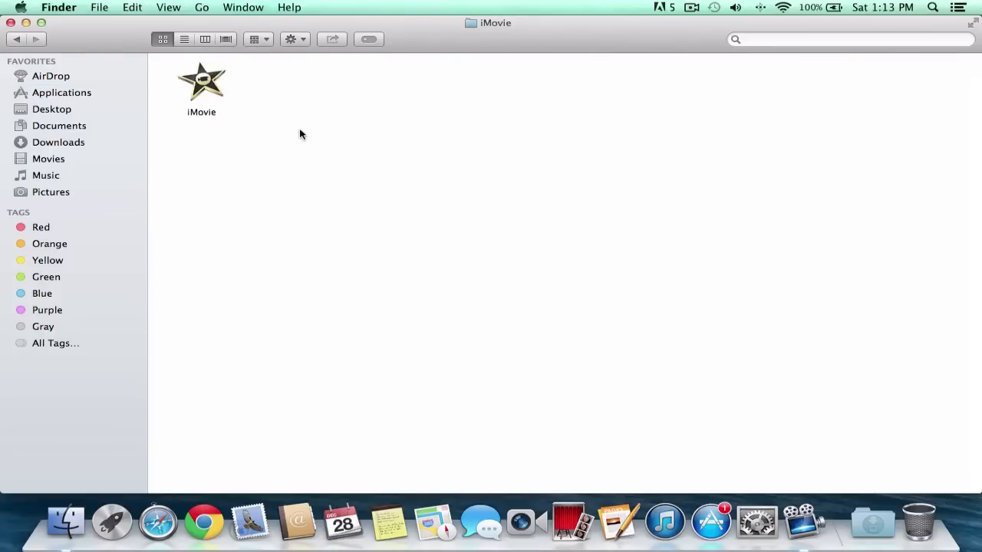
mouse_move(475, 32)
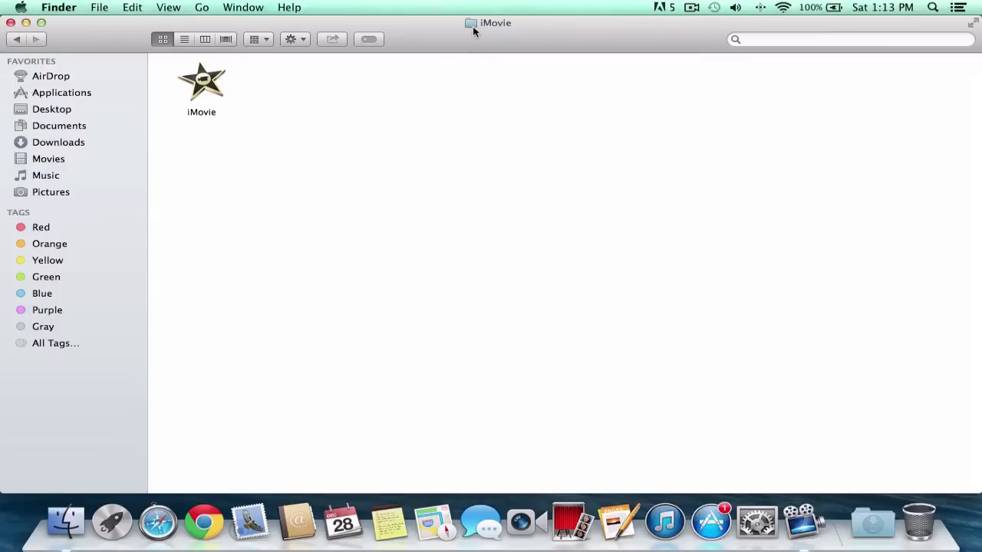
click(201, 80)
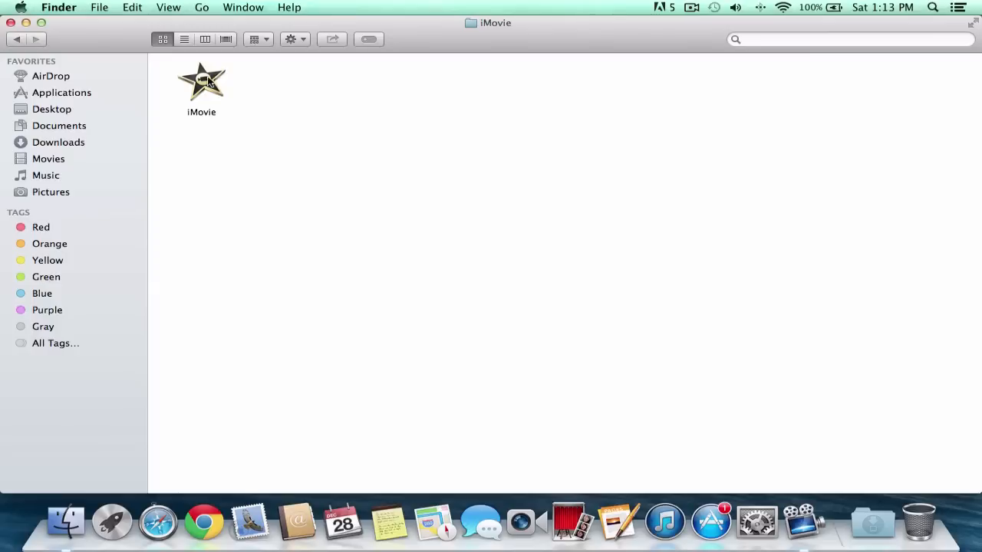
double_click(201, 83)
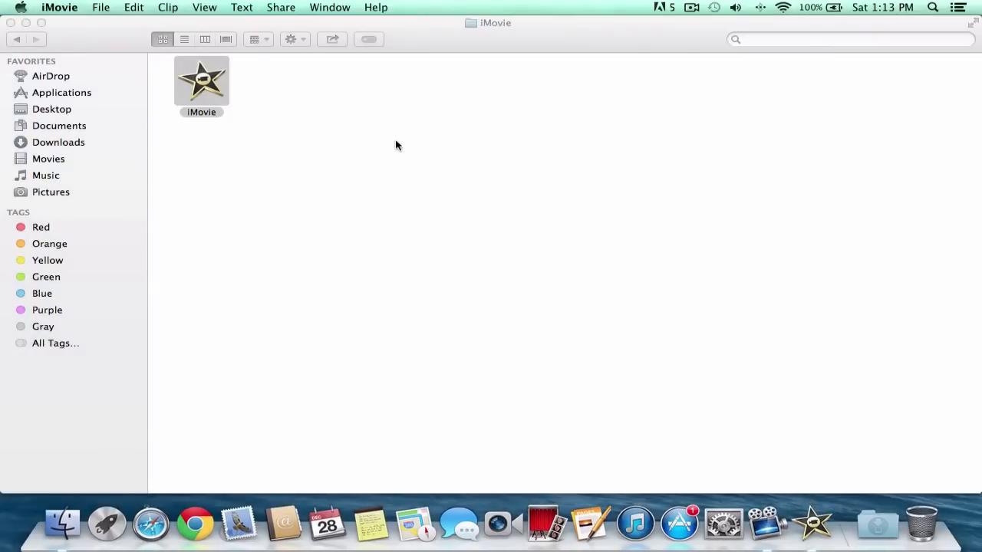
Start iMovie '11 so its Project Library with My First Project appears
double_click(201, 79)
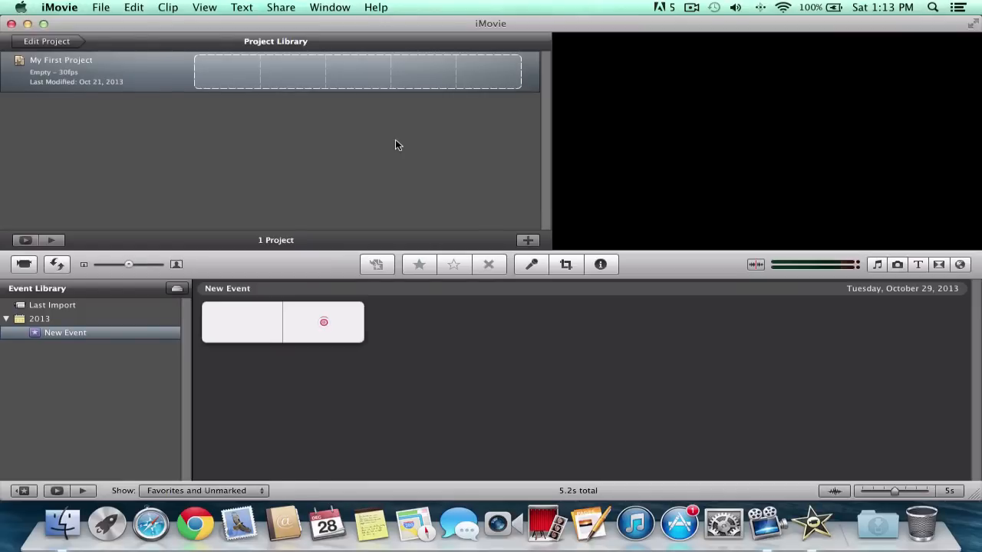
mouse_move(30, 6)
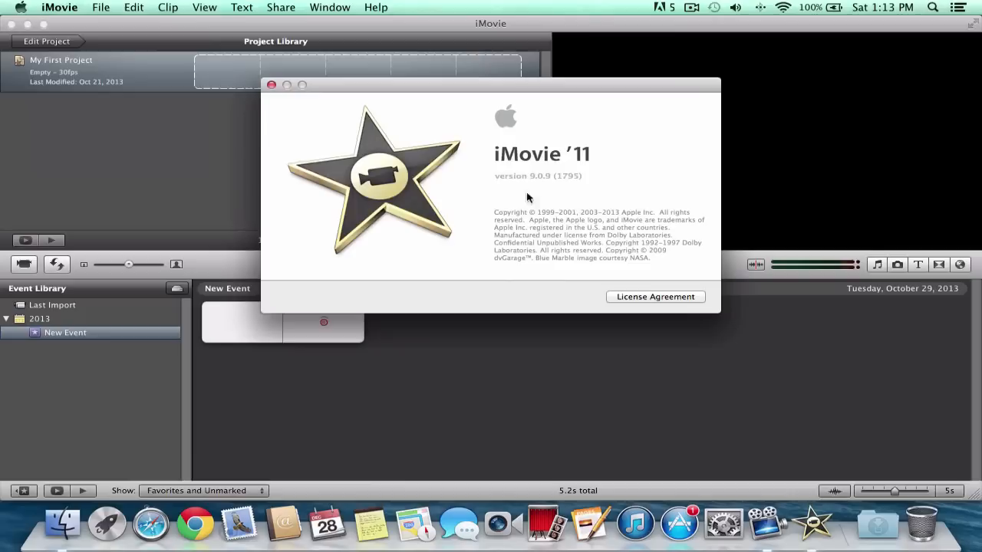
mouse_move(362, 141)
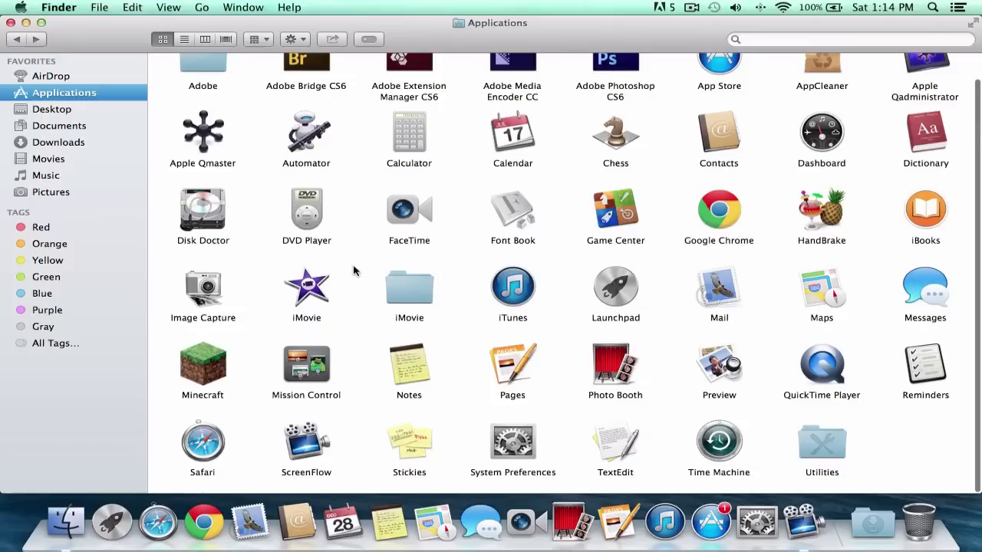
mouse_move(451, 273)
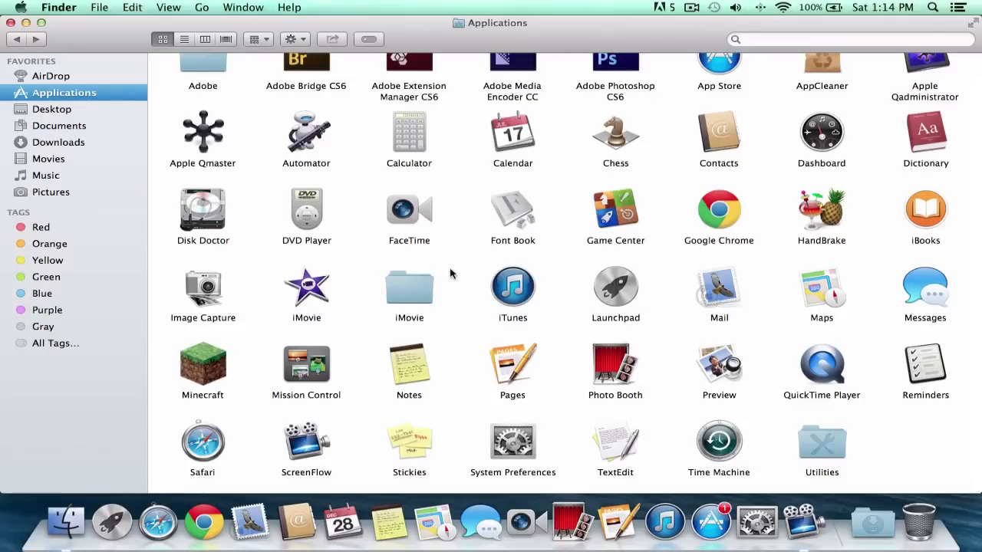
mouse_move(357, 291)
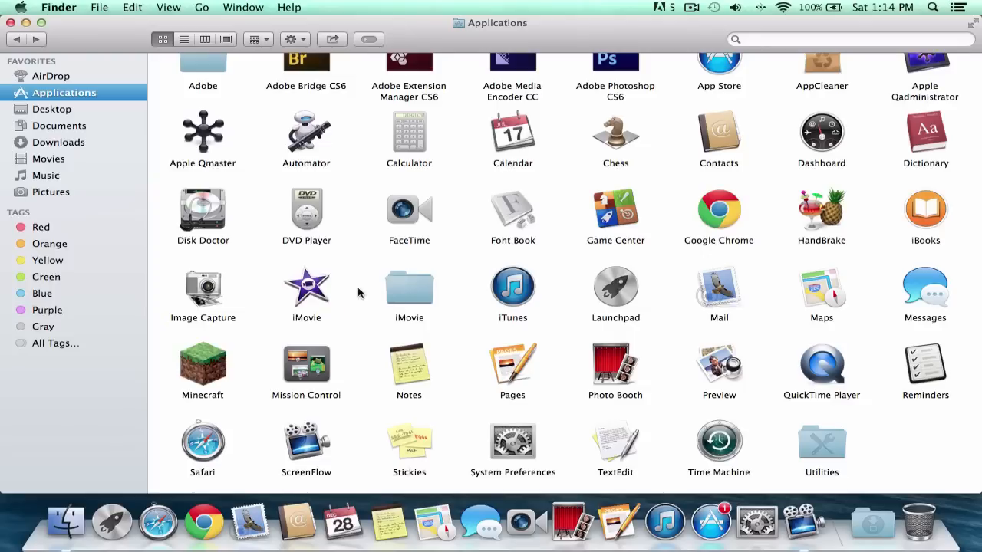
mouse_move(408, 287)
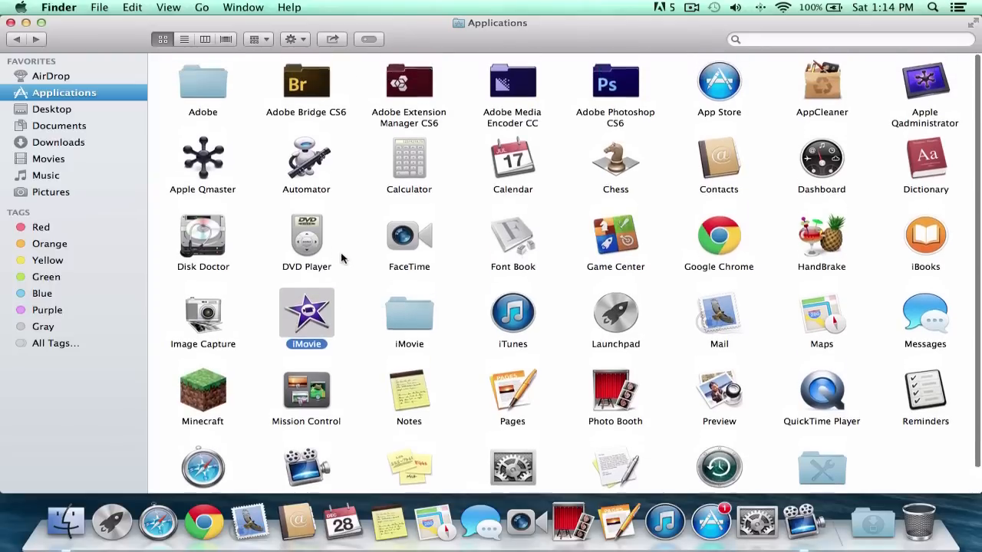
mouse_move(345, 279)
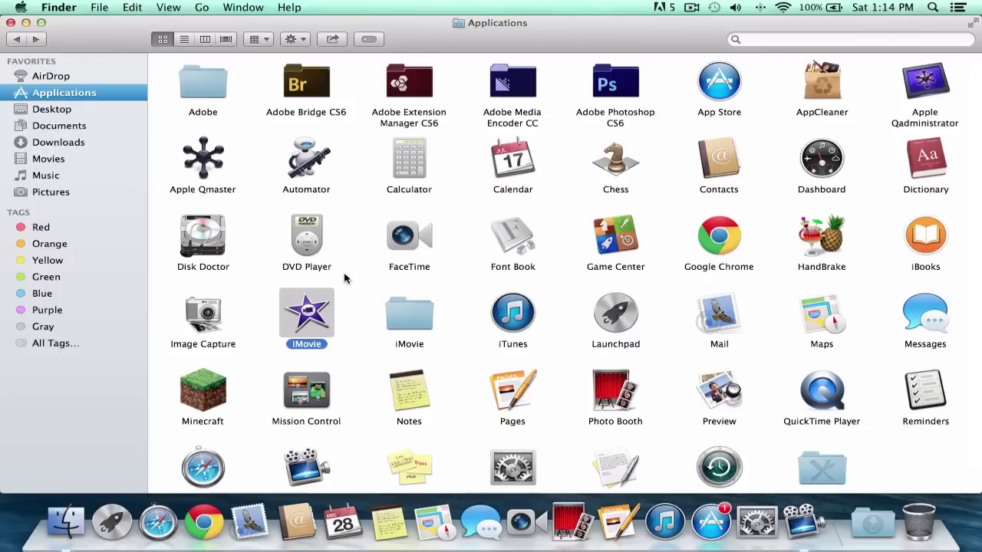
scroll(down, 3)
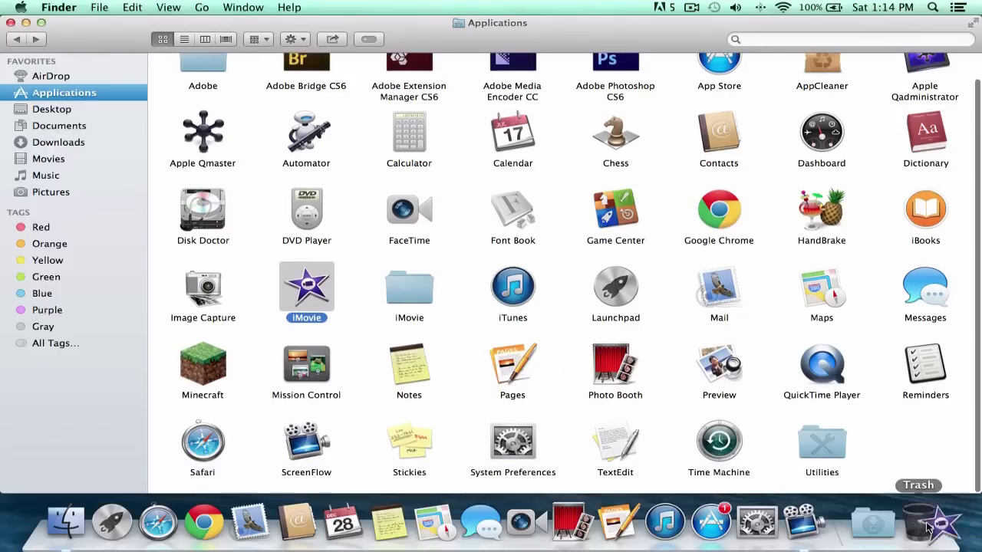
mouse_move(338, 287)
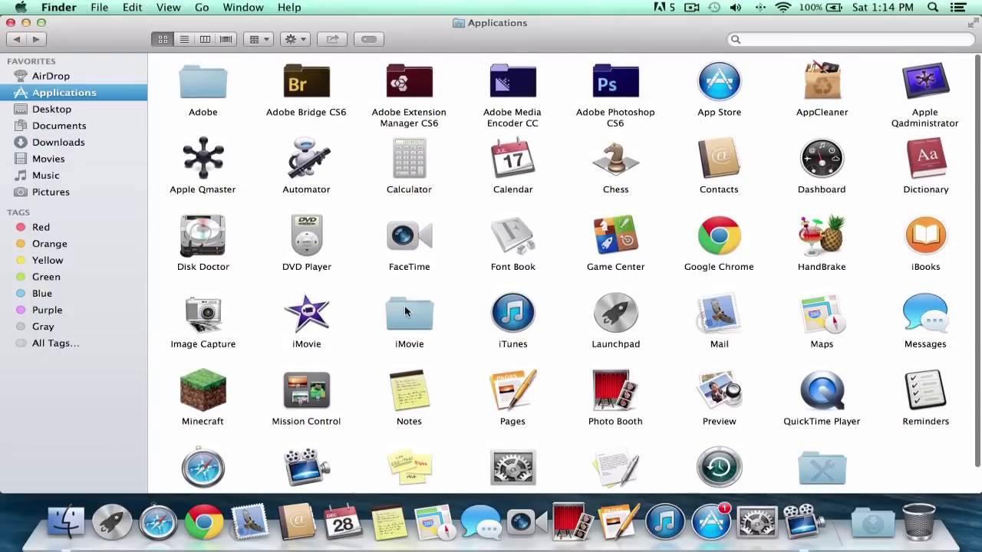
Look inside the iMovie folder, select the old app, and return to Applications
double_click(408, 311)
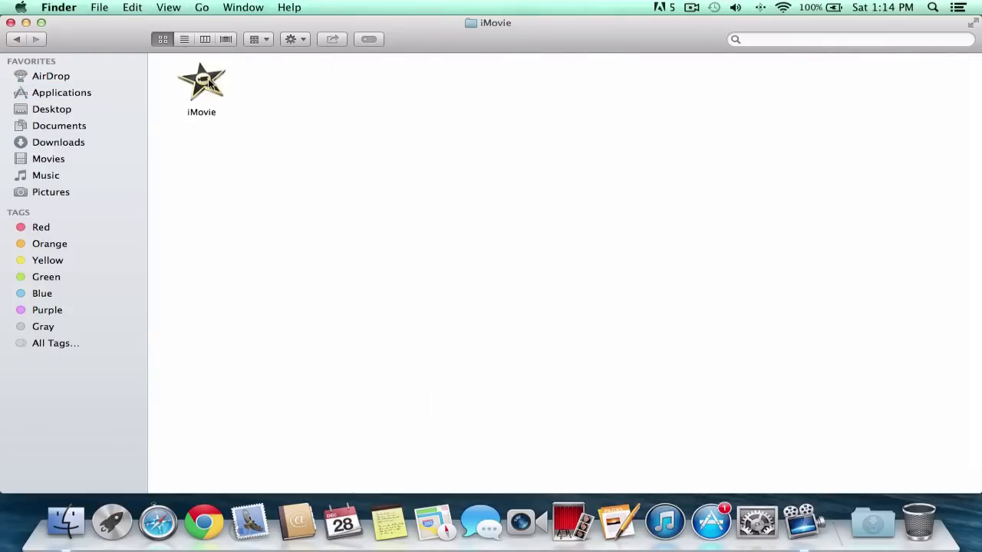
click(201, 80)
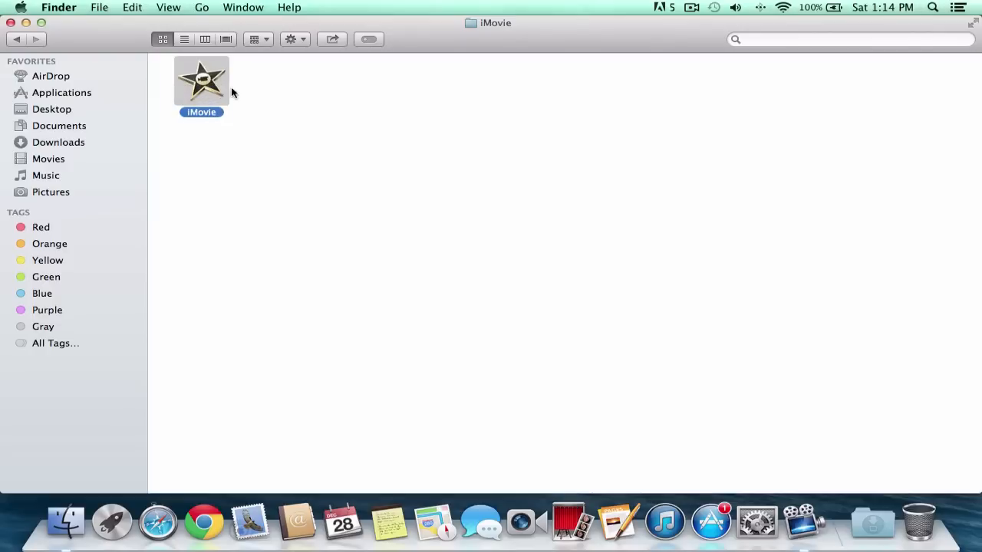
click(61, 92)
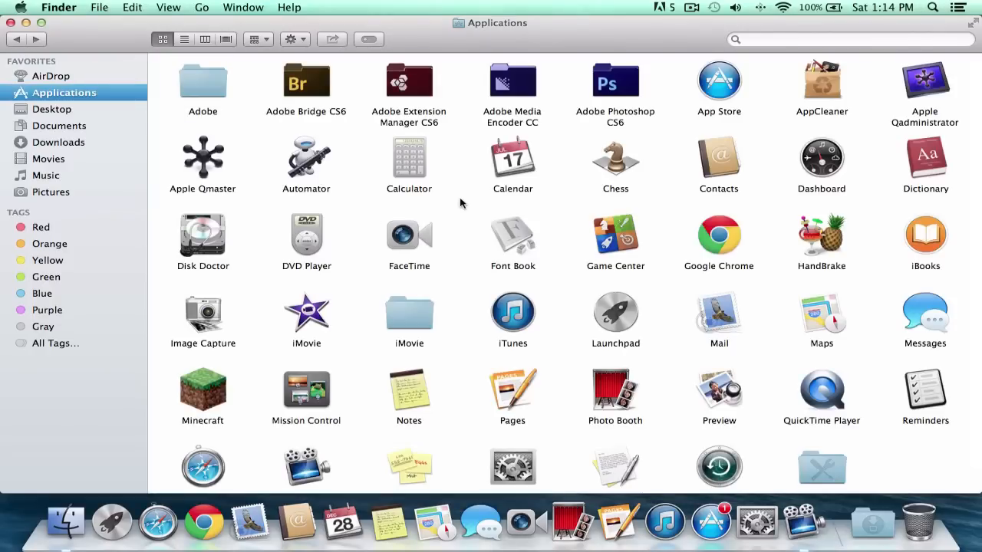
scroll(down, 3)
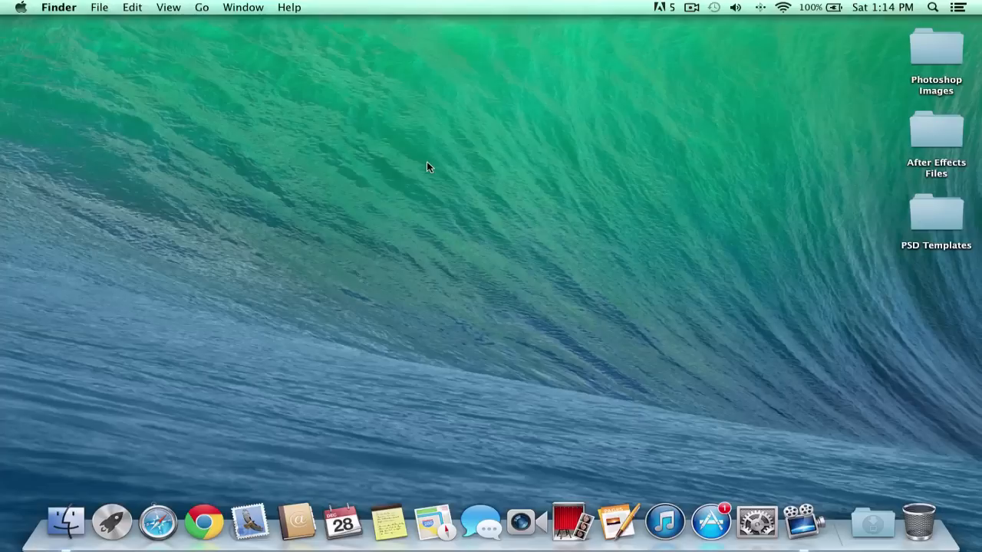
mouse_move(512, 258)
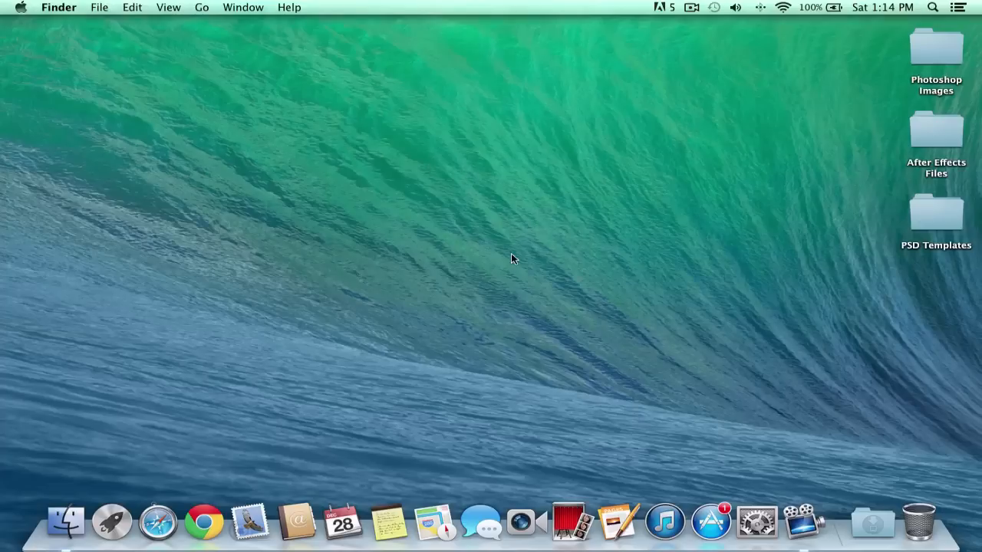
mouse_move(509, 256)
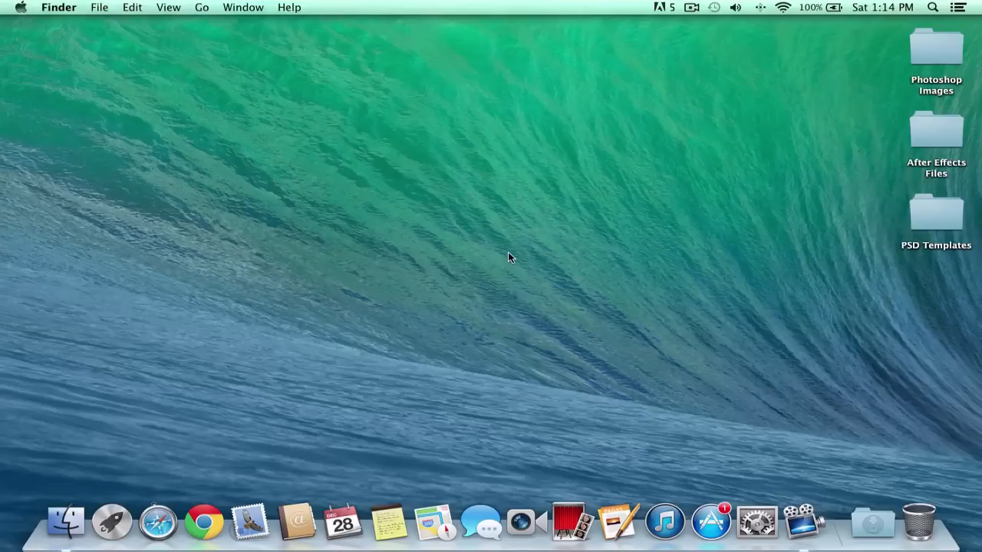